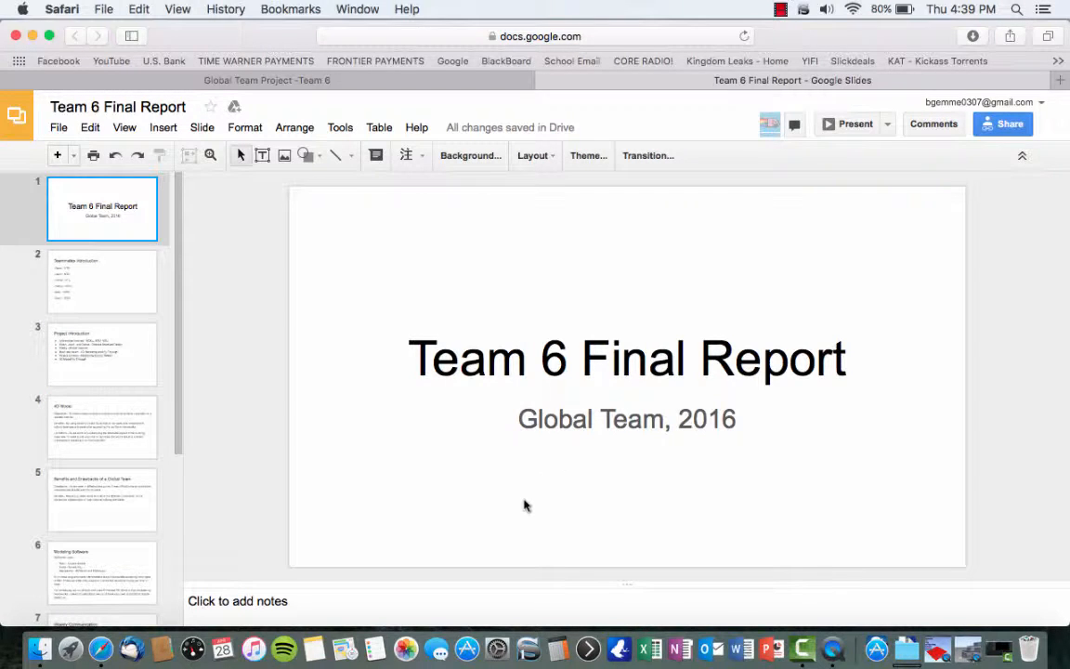
pyautogui.moveTo(288, 438)
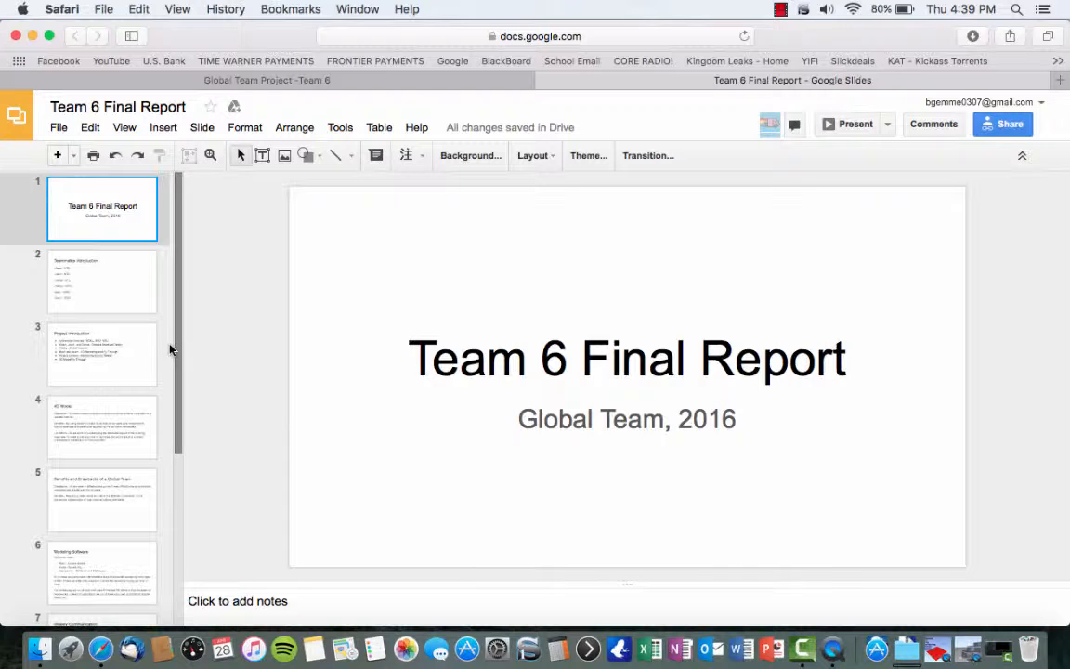
pyautogui.moveTo(148, 330)
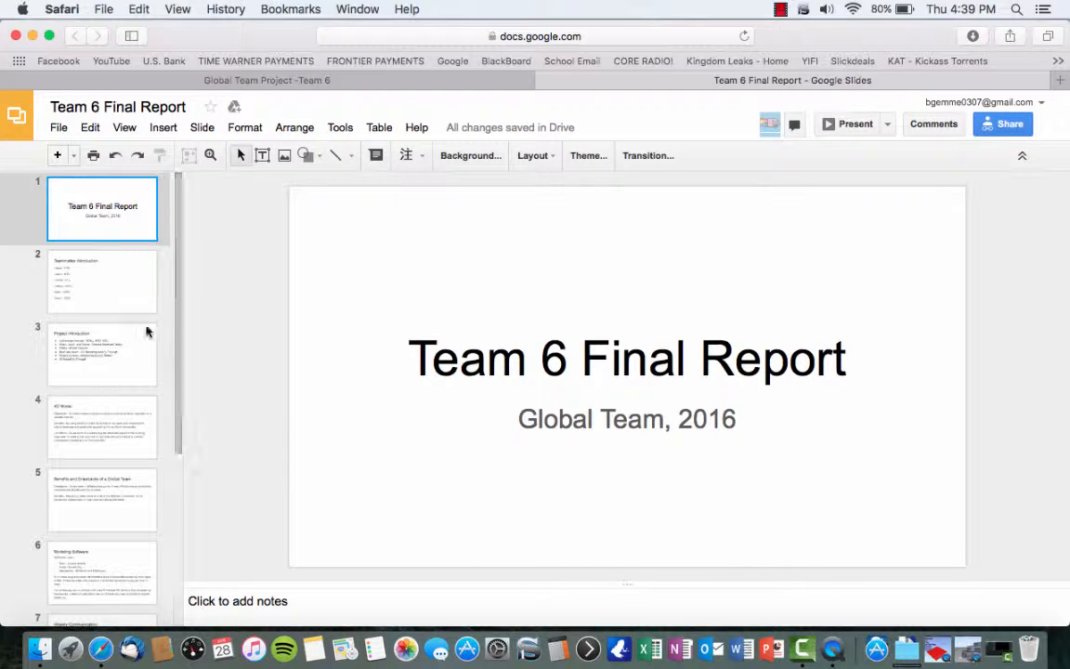
# - Show slide 2, Teammates Introduction, listing the six teammates and their schools
pyautogui.click(102, 280)
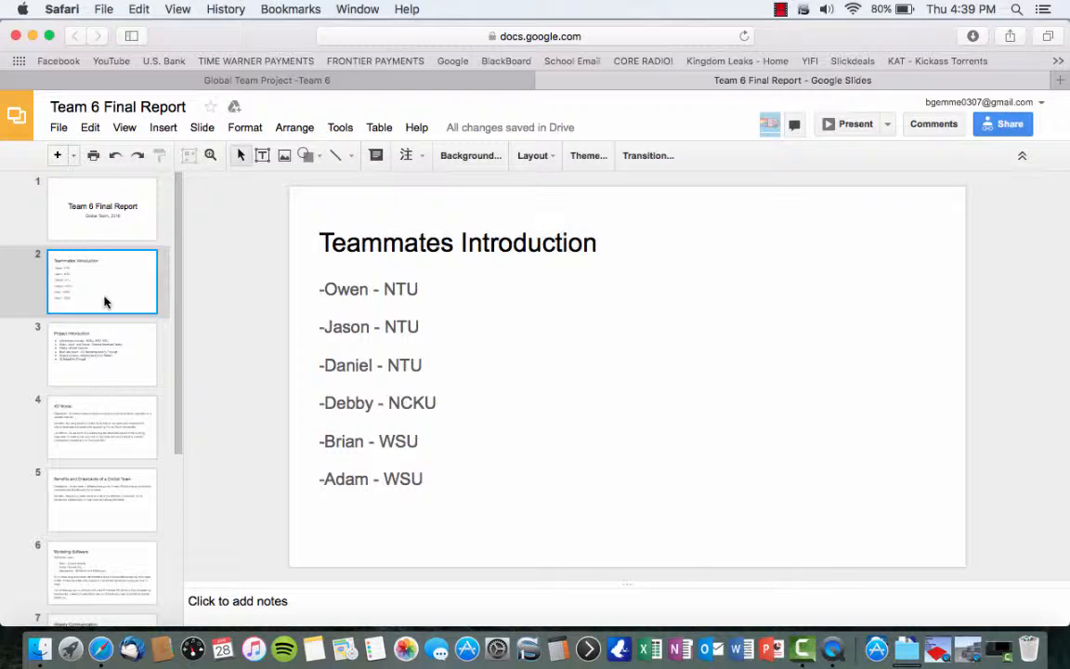
pyautogui.moveTo(104, 357)
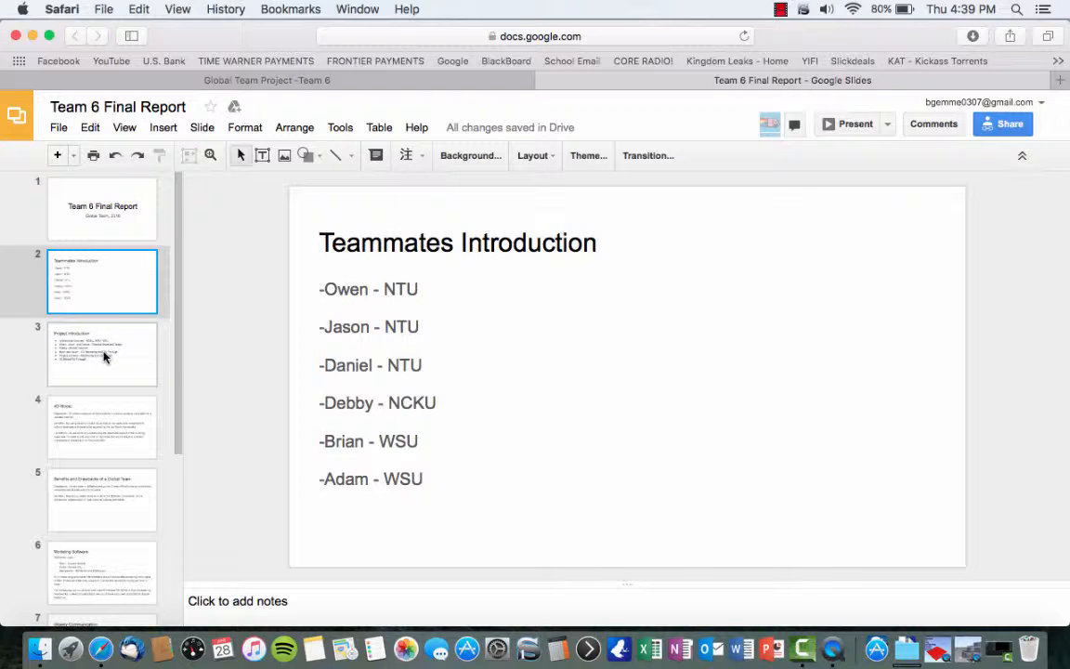
# - Show slide 3, Project Introduction, with universities, member roles and the Kaohsiung location
pyautogui.click(102, 353)
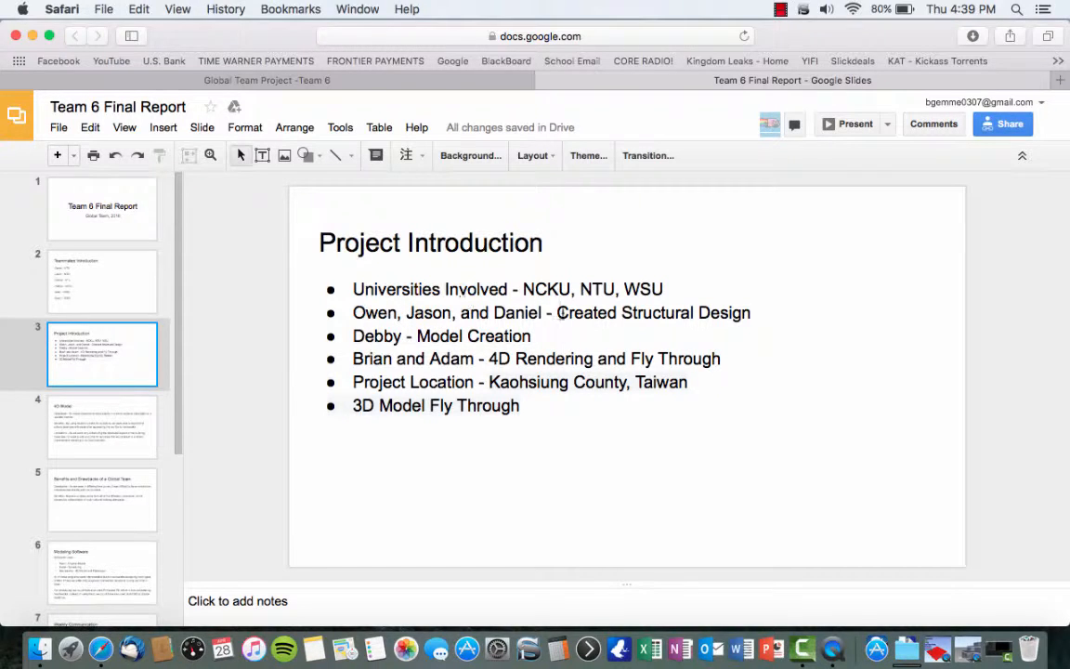
pyautogui.moveTo(589, 439)
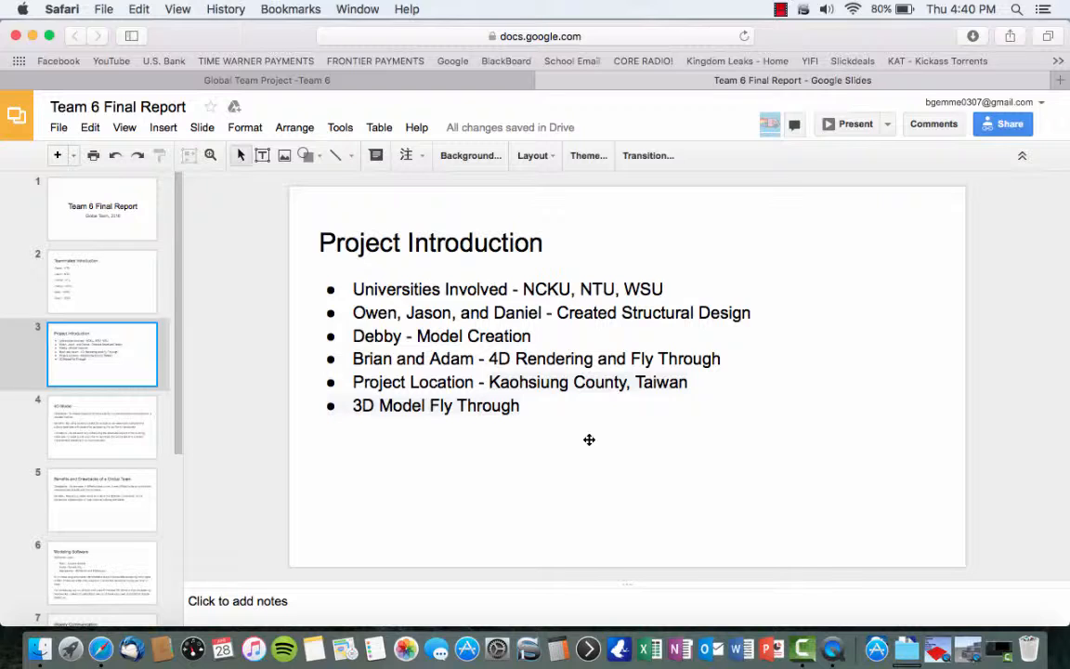
pyautogui.moveTo(306, 435)
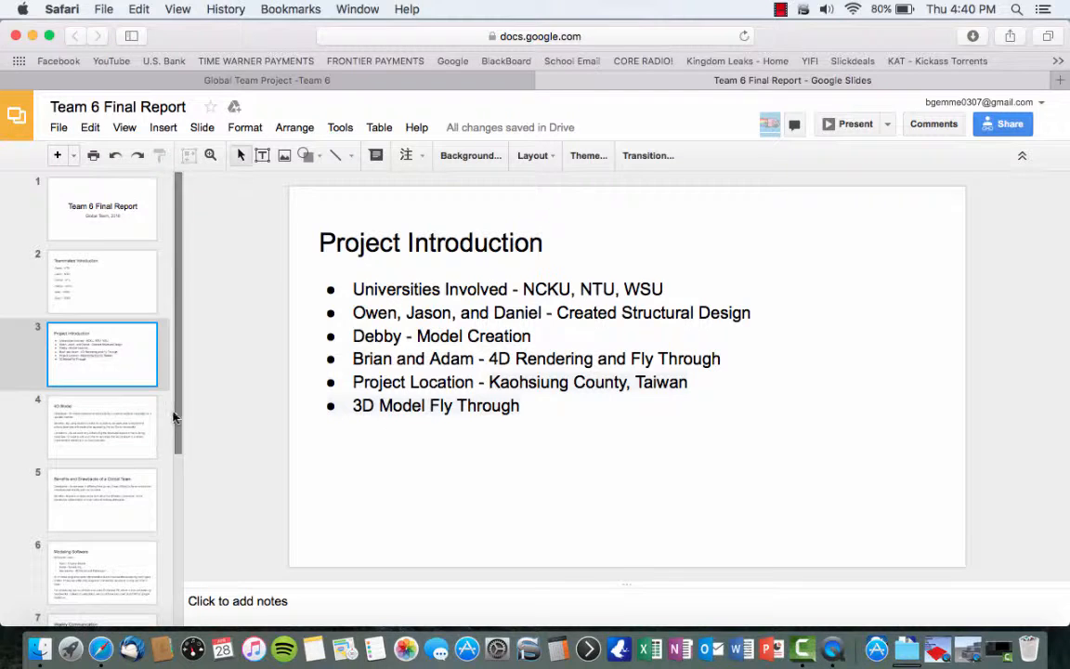
pyautogui.click(102, 425)
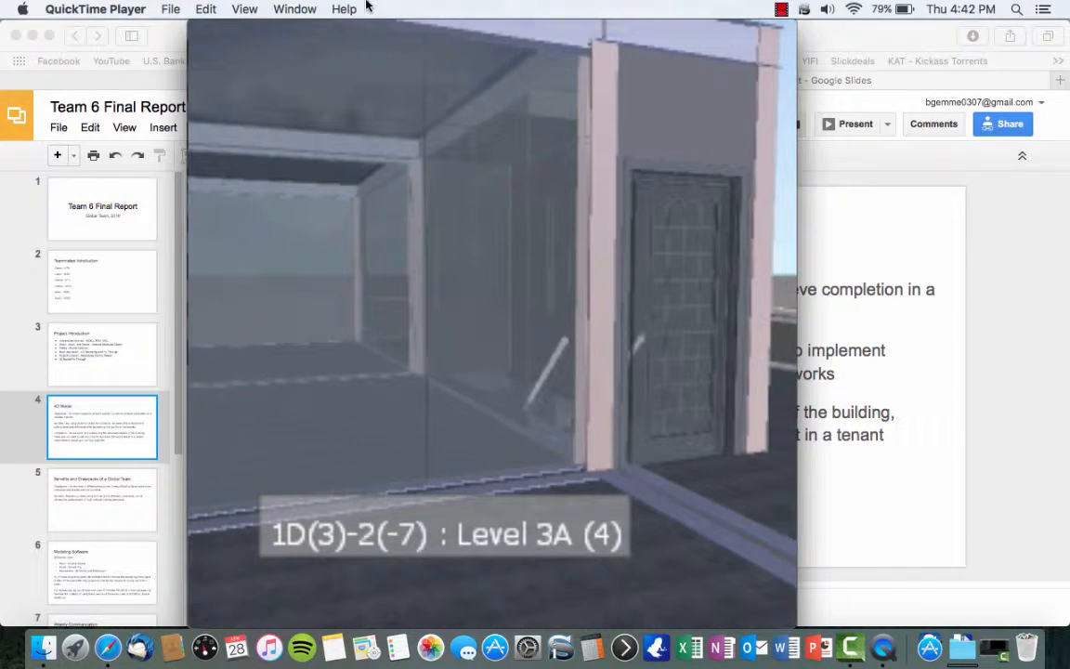
# - Close the QuickTime fly-through video window, bringing up the save prompt
pyautogui.click(199, 30)
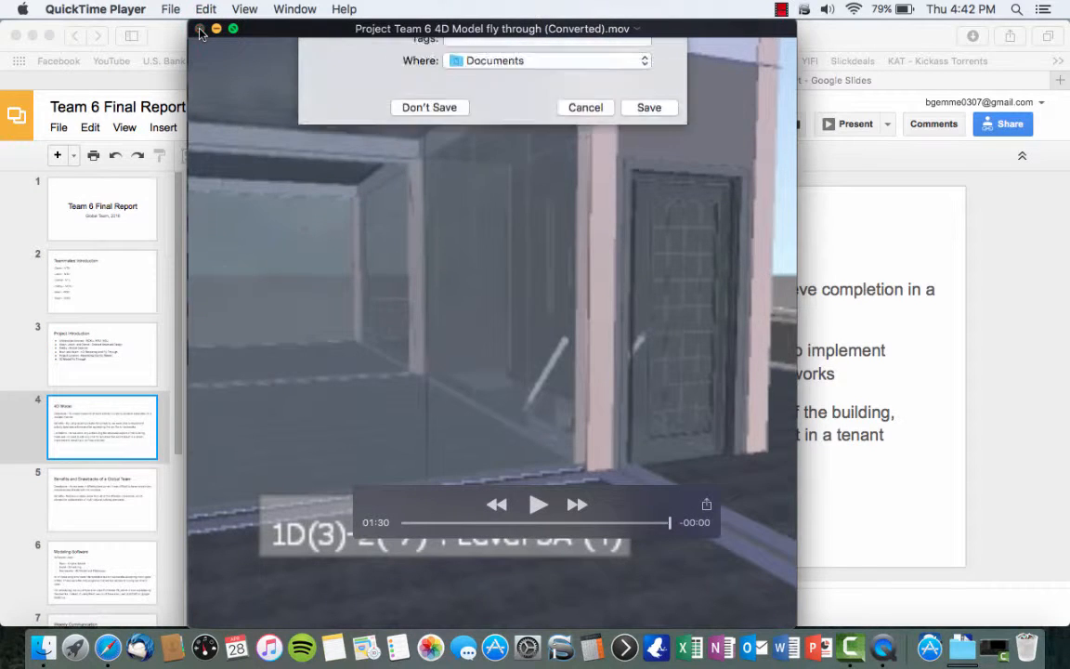
# - Discard the video unsaved, then show the Benefits and Drawbacks and Modeling Software slides
pyautogui.click(585, 106)
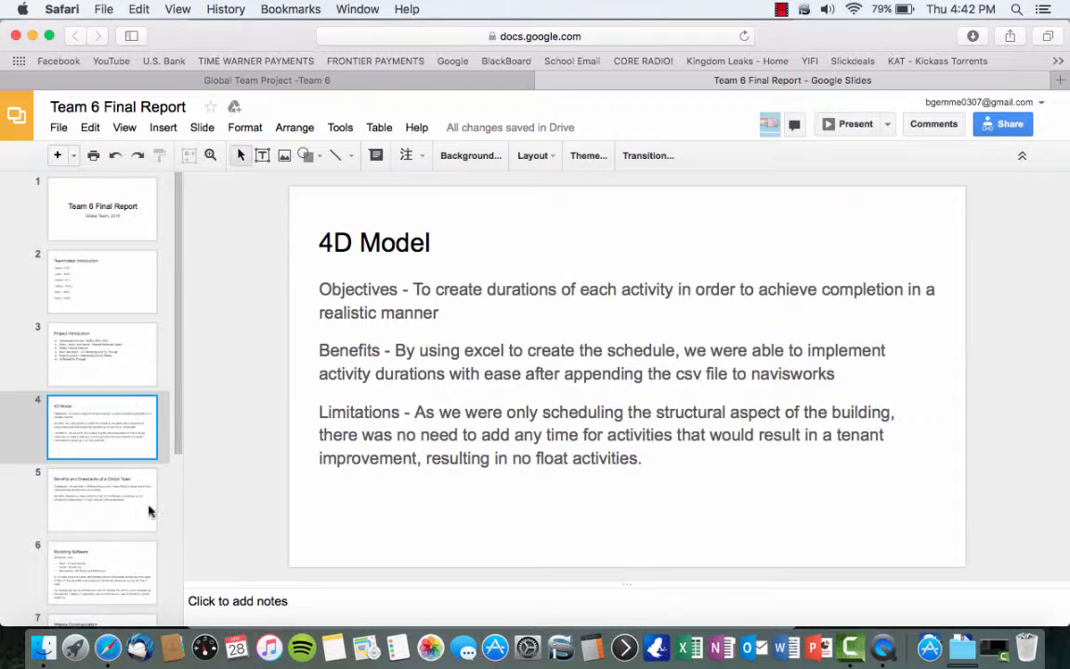
pyautogui.click(102, 498)
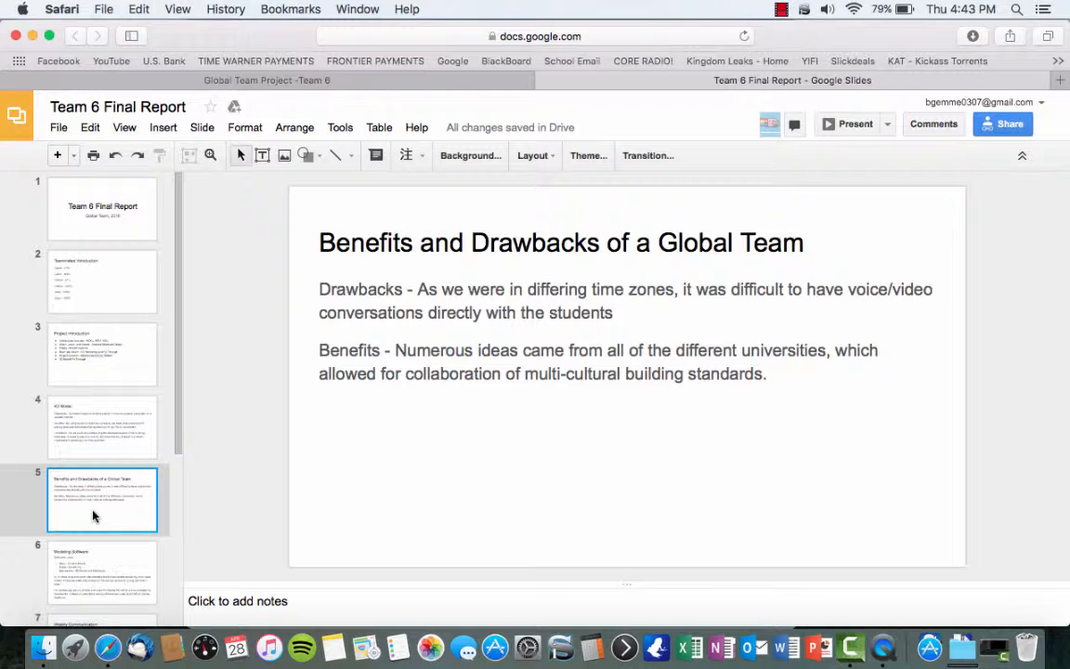
pyautogui.click(102, 572)
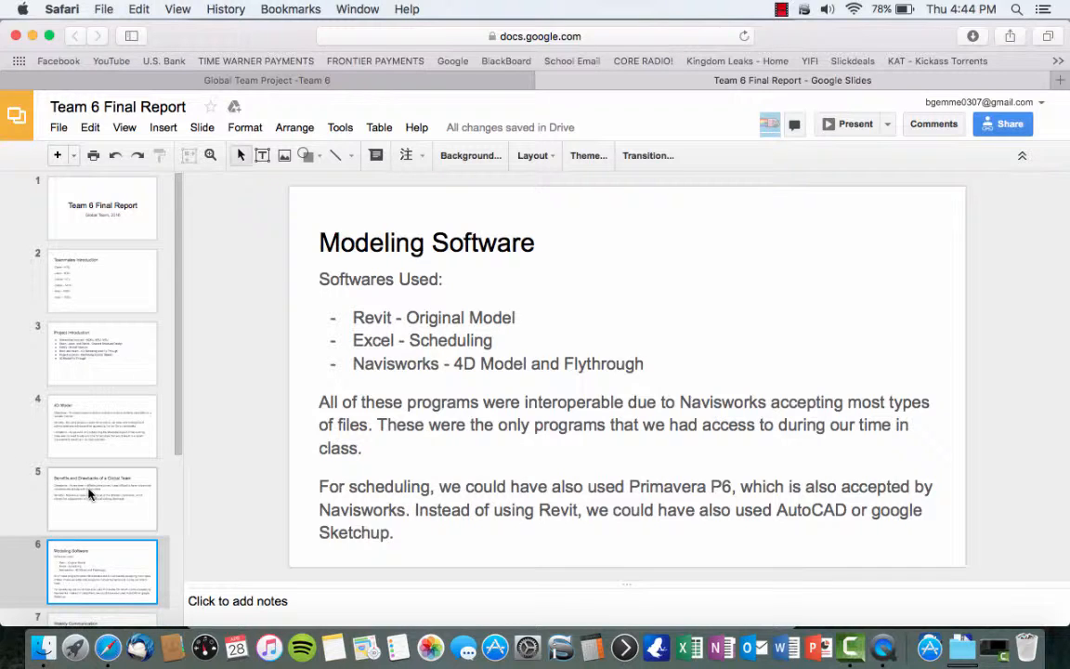
# - Show slide 7, Weekly Communication, covering Facebook, Google Drive, Sococo and Virtual BIM Viewer
pyautogui.scroll(-3)
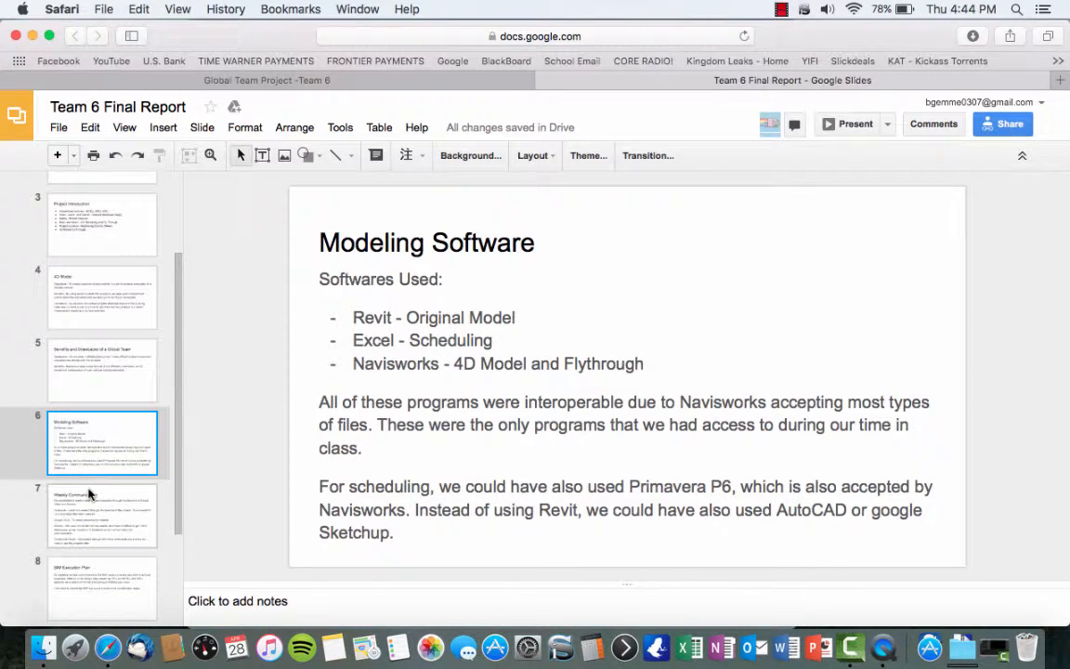
pyautogui.click(102, 515)
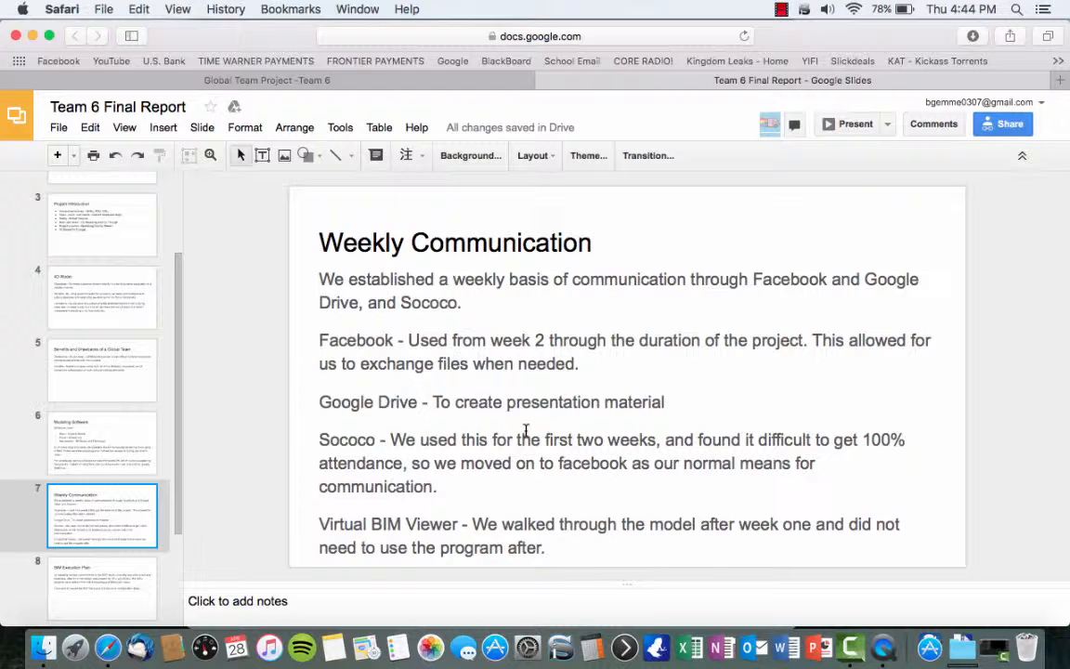
pyautogui.moveTo(107, 572)
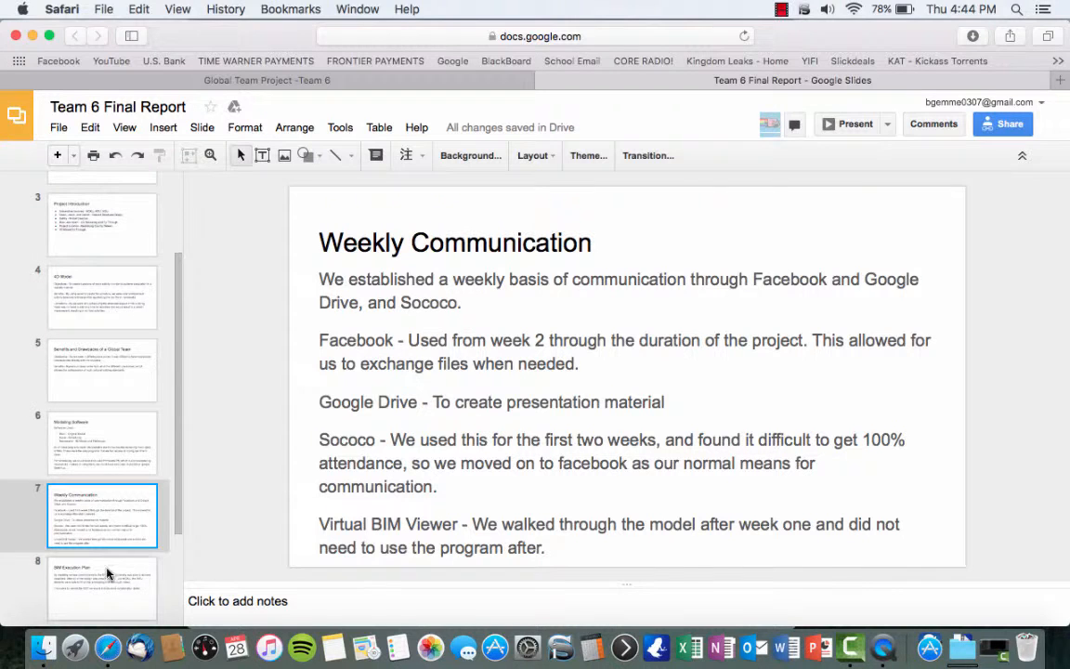
# - Show slide 8, BIM Execution Plan, on how BXP commitments kept universities on deadline
pyautogui.click(102, 572)
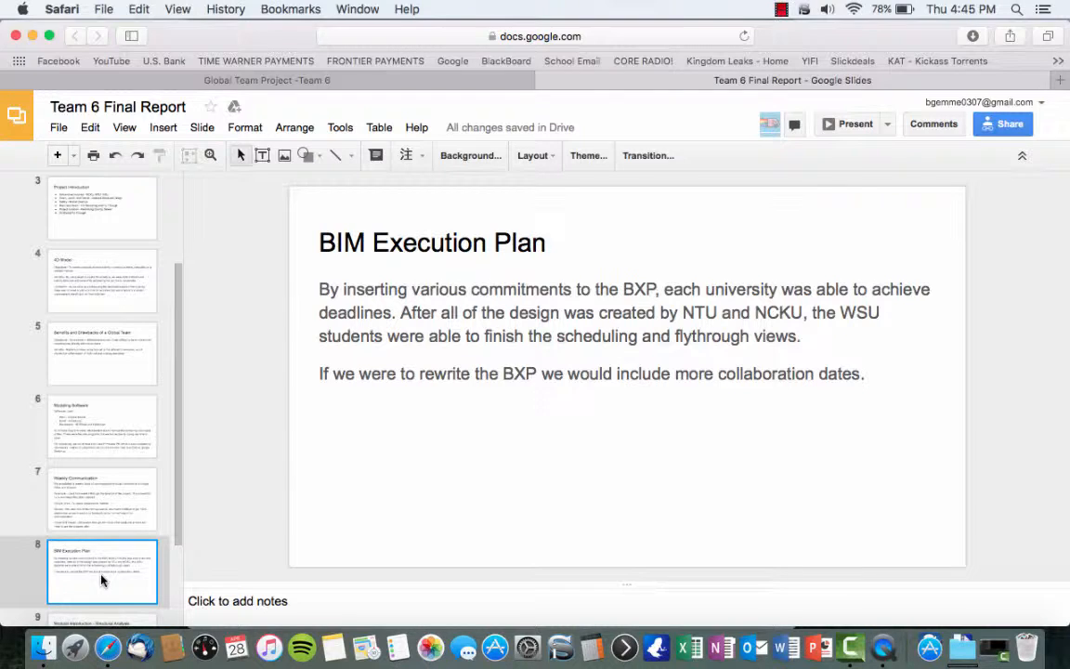
pyautogui.scroll(-3)
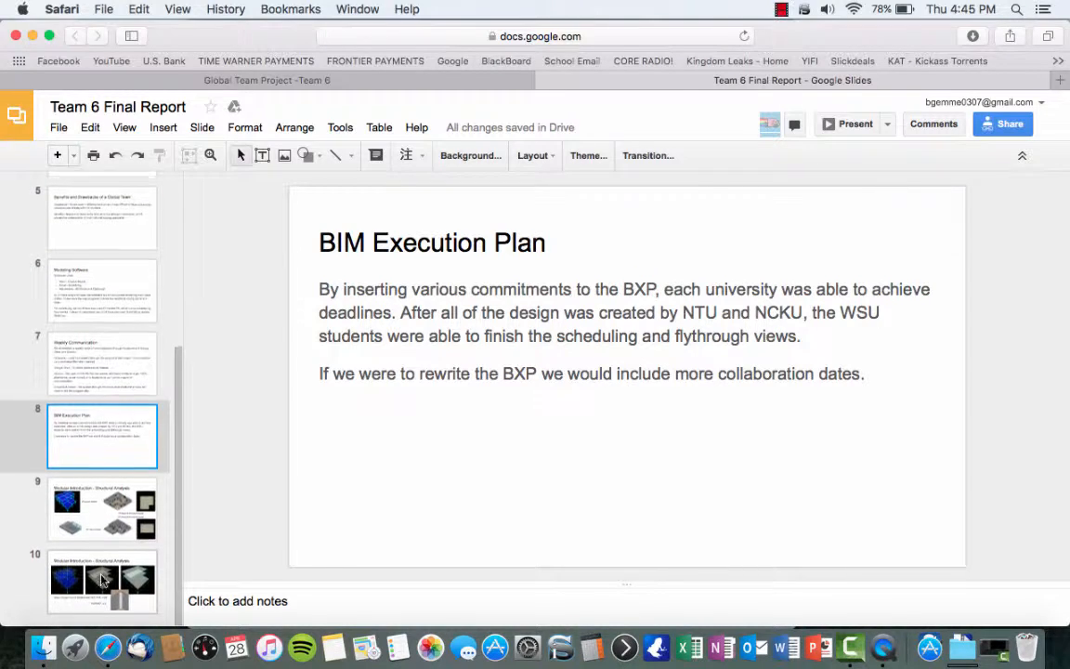
pyautogui.scroll(3)
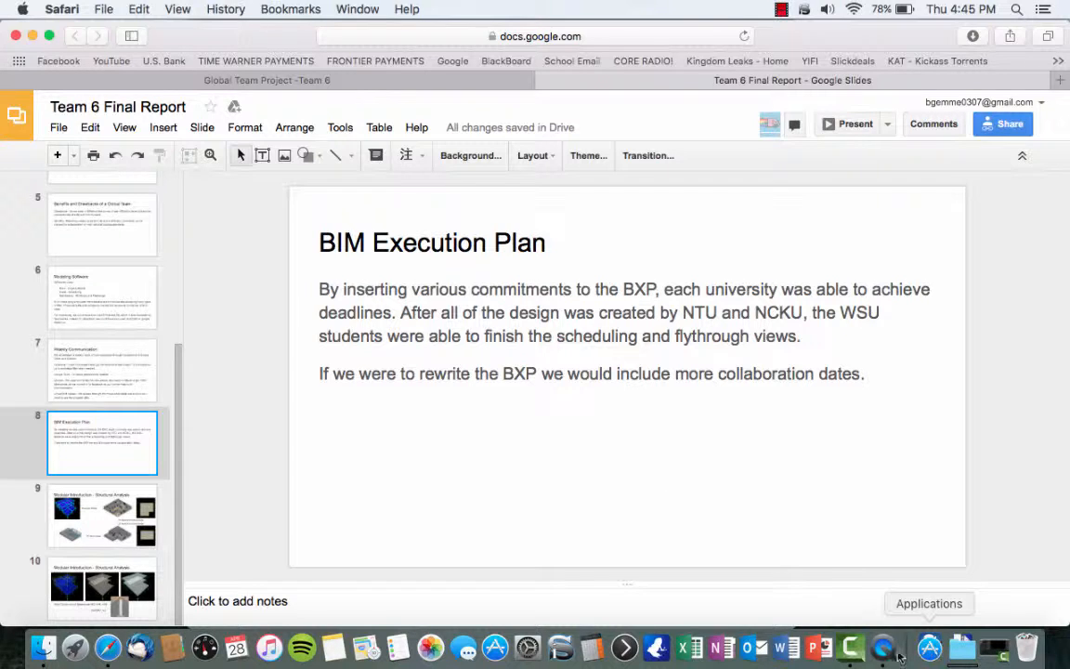
pyautogui.moveTo(946, 54)
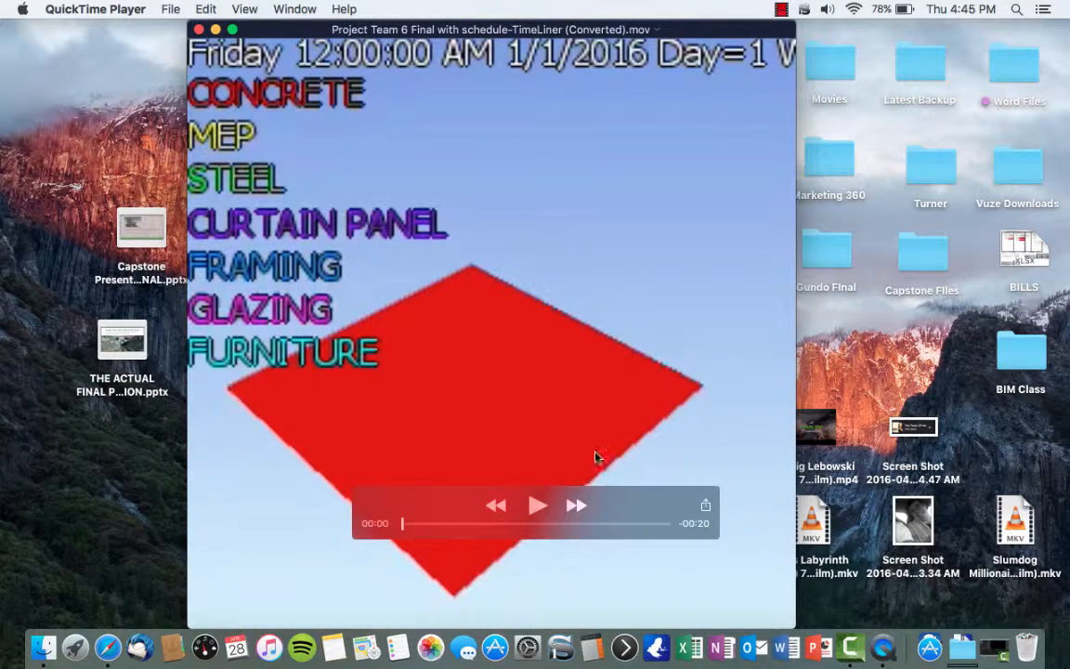
# - Play the 4D construction-sequence video through Day 8, then return to the slide deck
pyautogui.click(538, 505)
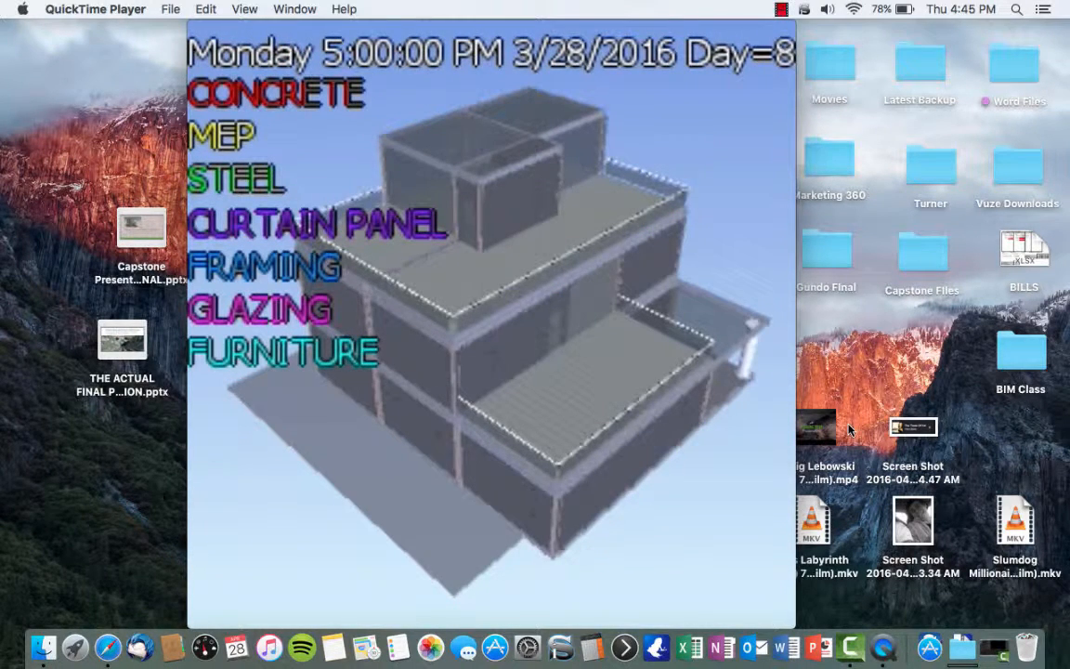
pyautogui.click(198, 29)
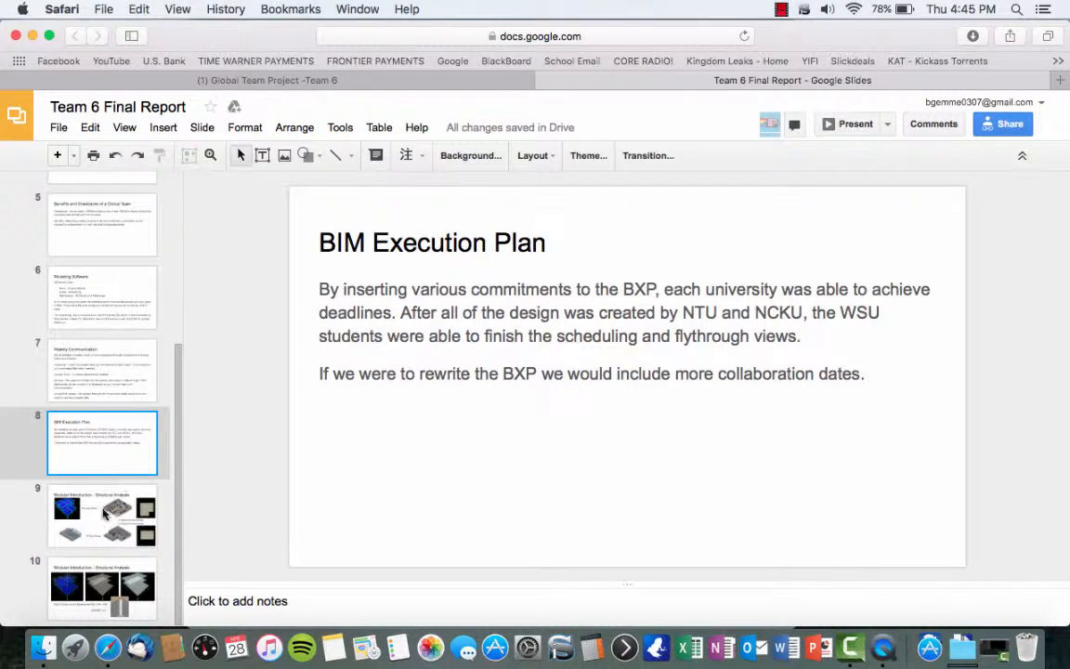
# - Show slide 9, Modular Introduction - Structural Analysis, with structure and Revit floor models
pyautogui.click(102, 516)
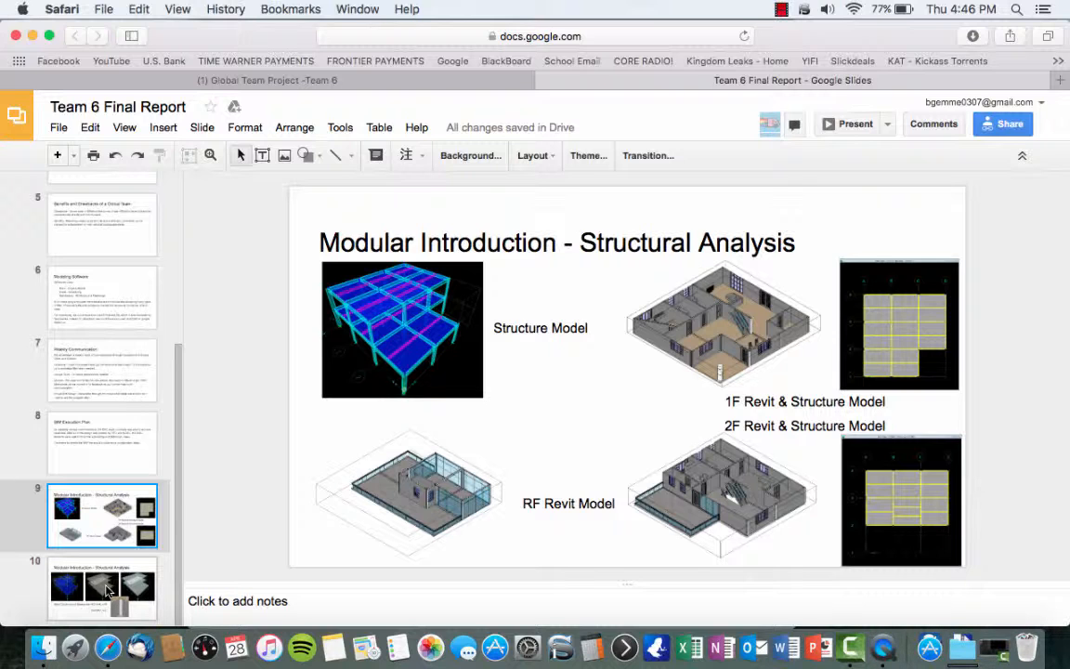
# - Show slide 10, the structural analysis slide with W21x44 and W21x57 column and beam sizes
pyautogui.click(102, 591)
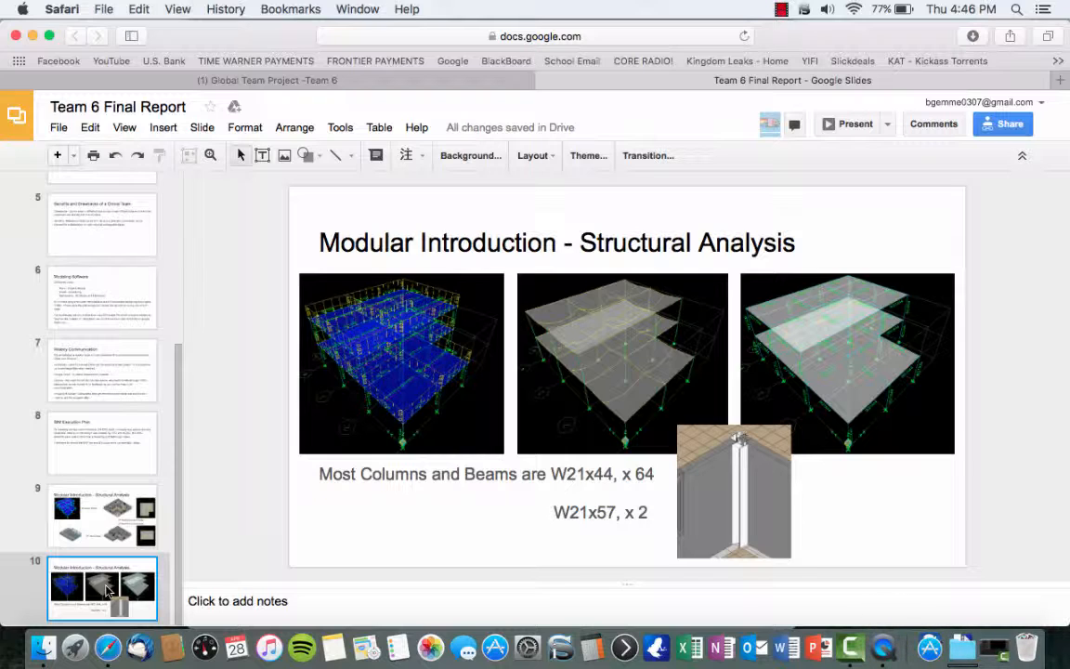
pyautogui.moveTo(666, 8)
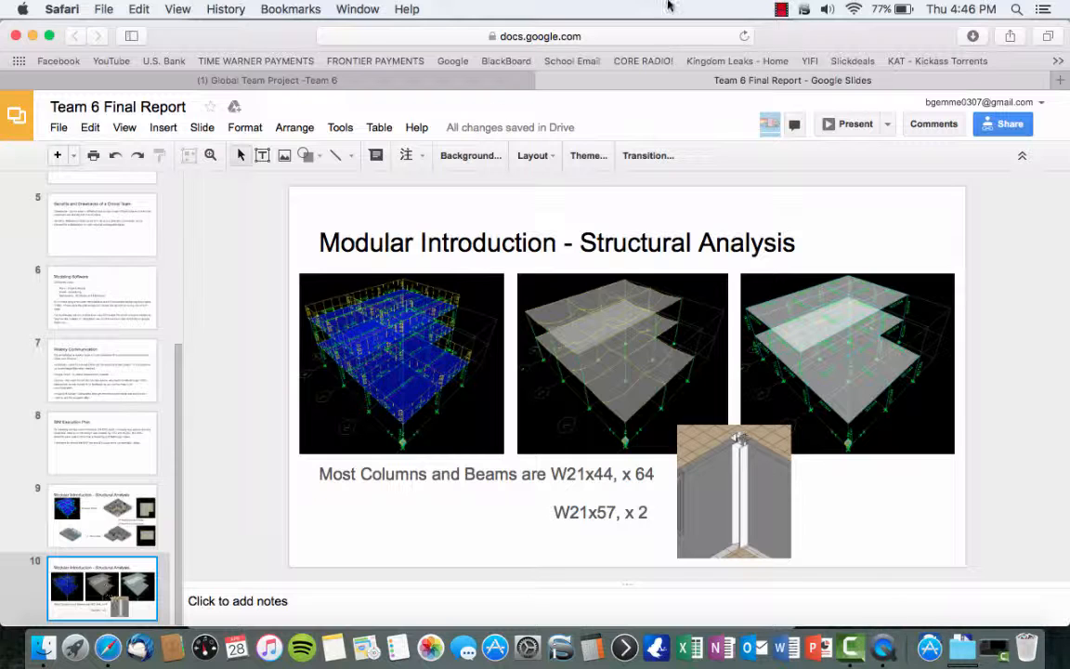
pyautogui.click(780, 10)
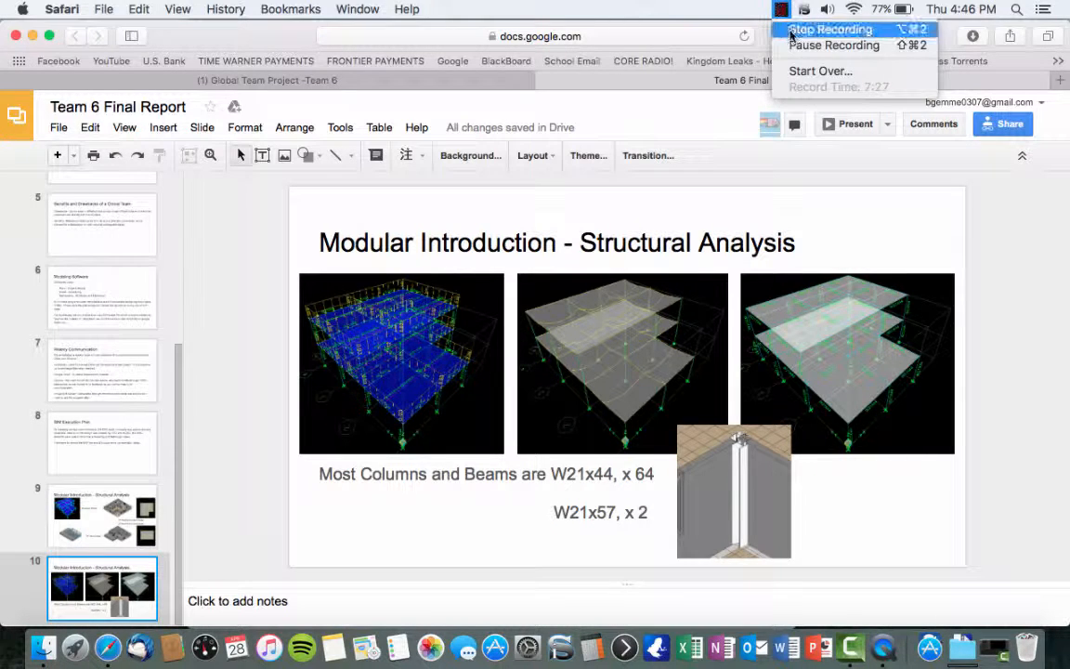